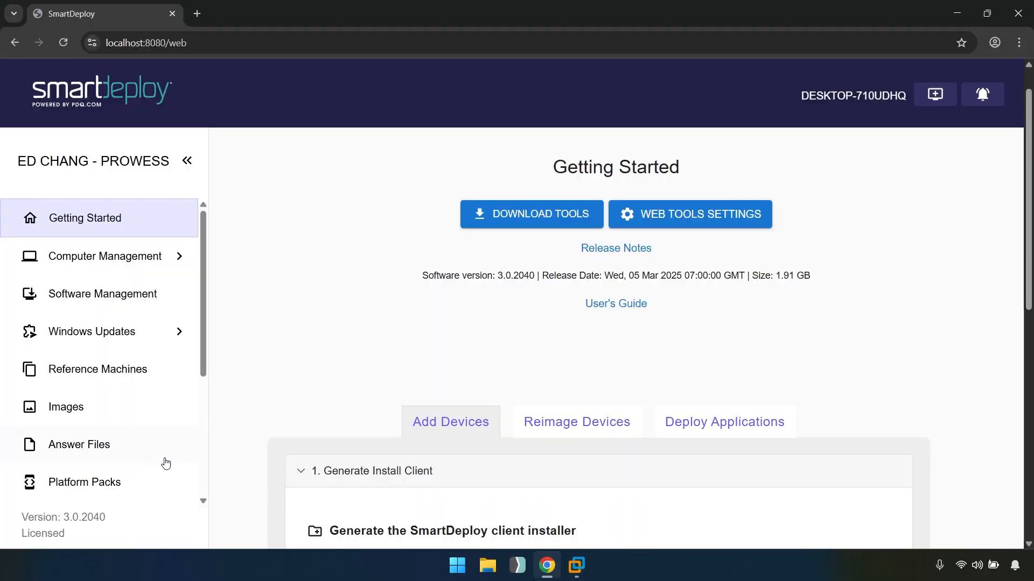
Step: Open the Answer Files section to launch a new answer file in the wizard
{"action": "left_click", "coordinate": [79, 444]}
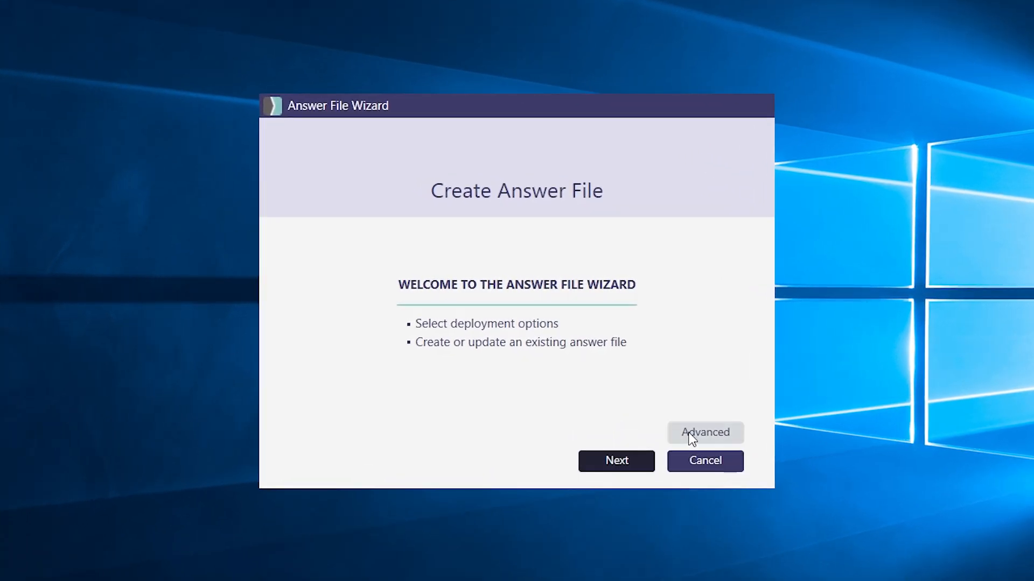
Step: Try Attended in Advanced options, keep deployment Unattended, and continue past the welcome page
{"action": "left_click", "coordinate": [704, 432]}
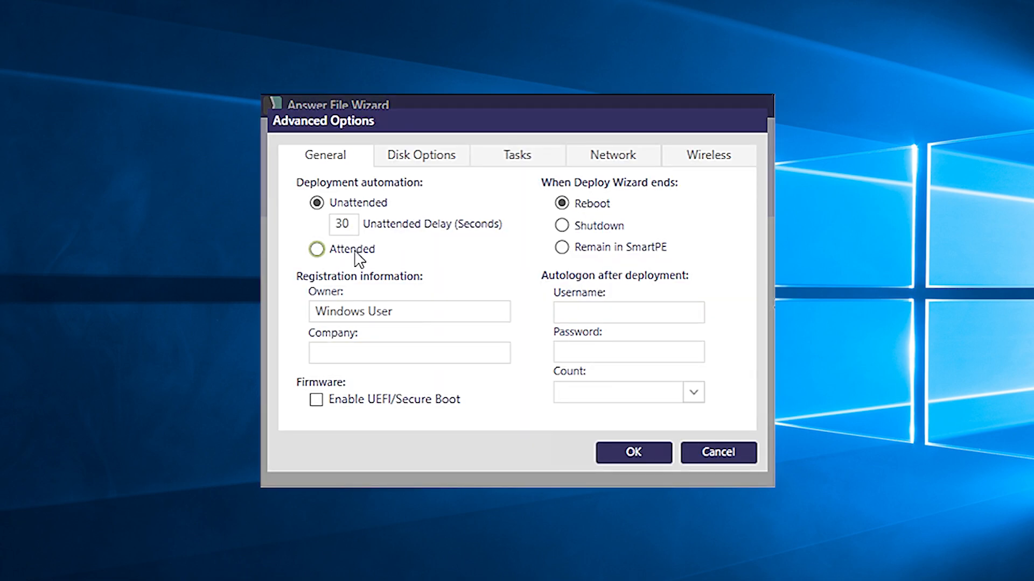
{"action": "left_click", "coordinate": [317, 249]}
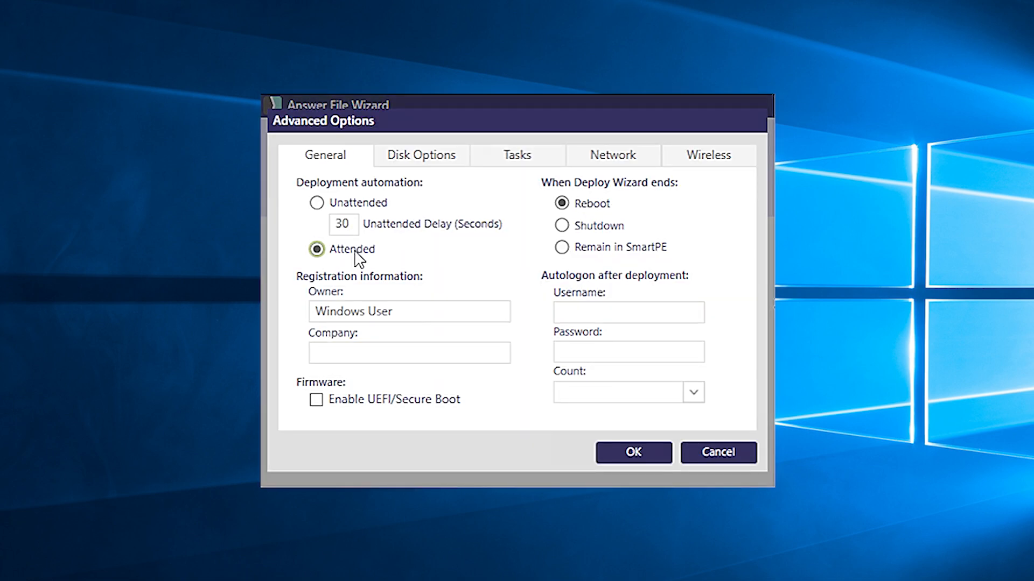
{"action": "left_click", "coordinate": [631, 453]}
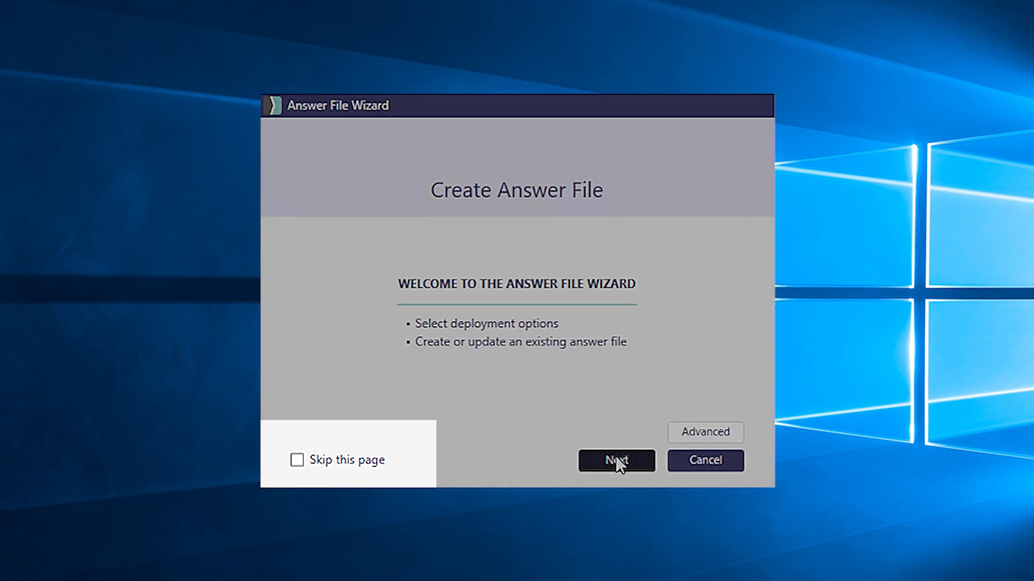
{"action": "left_click", "coordinate": [704, 432]}
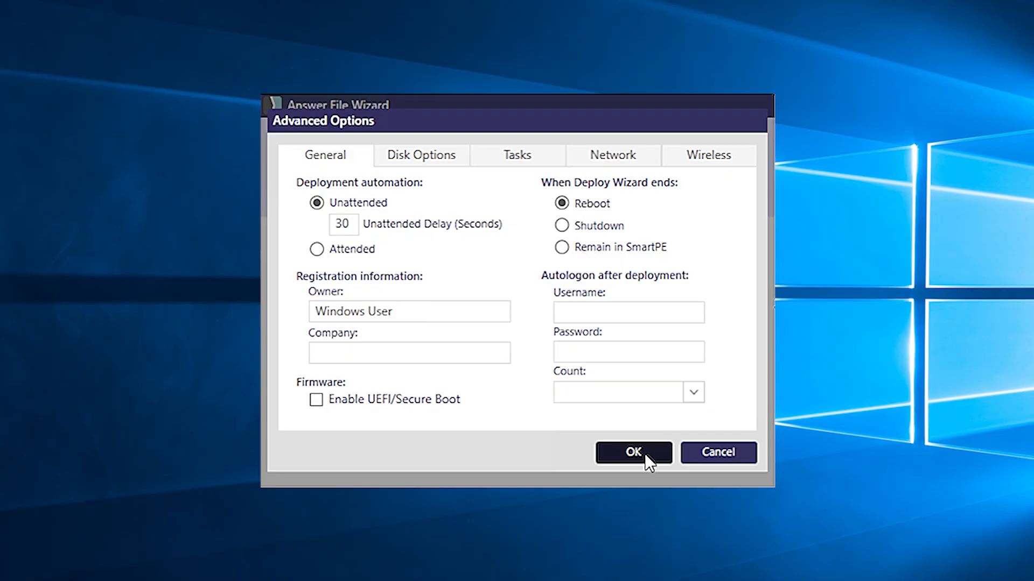
{"action": "left_click", "coordinate": [632, 453]}
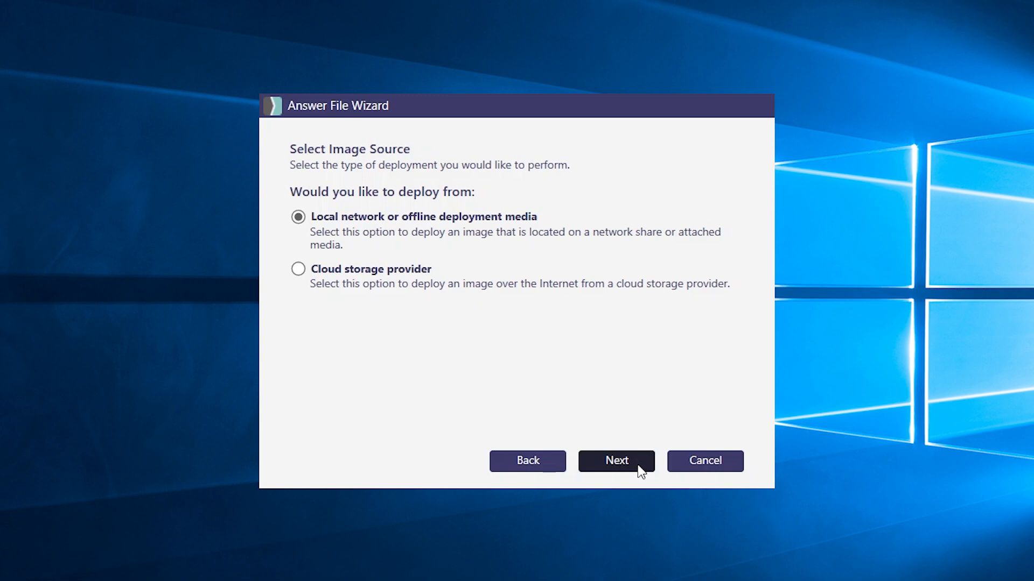
Step: Deploy from local network or offline media and enter the network share credentials
{"action": "left_click", "coordinate": [615, 461]}
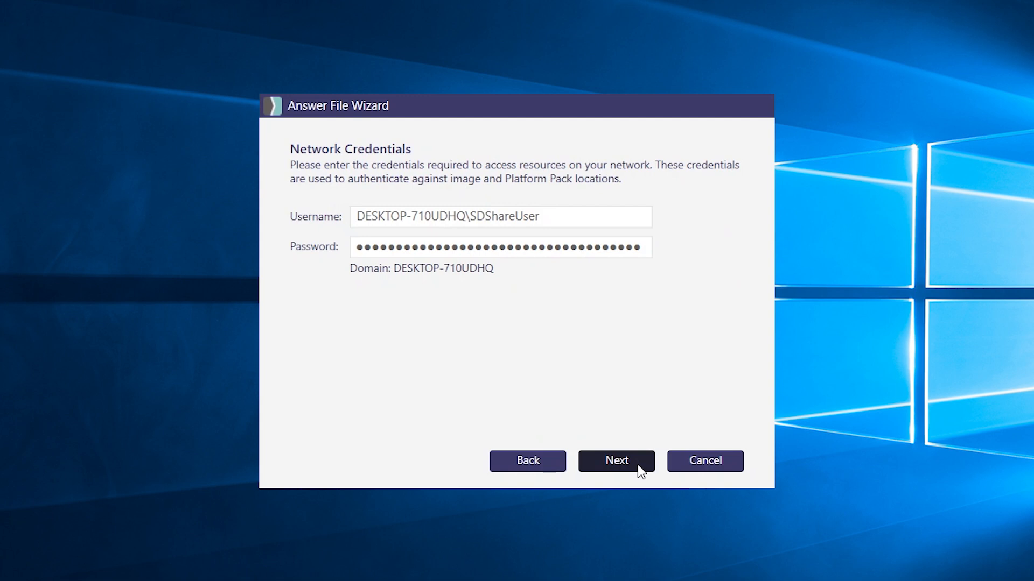
{"action": "left_click", "coordinate": [615, 461]}
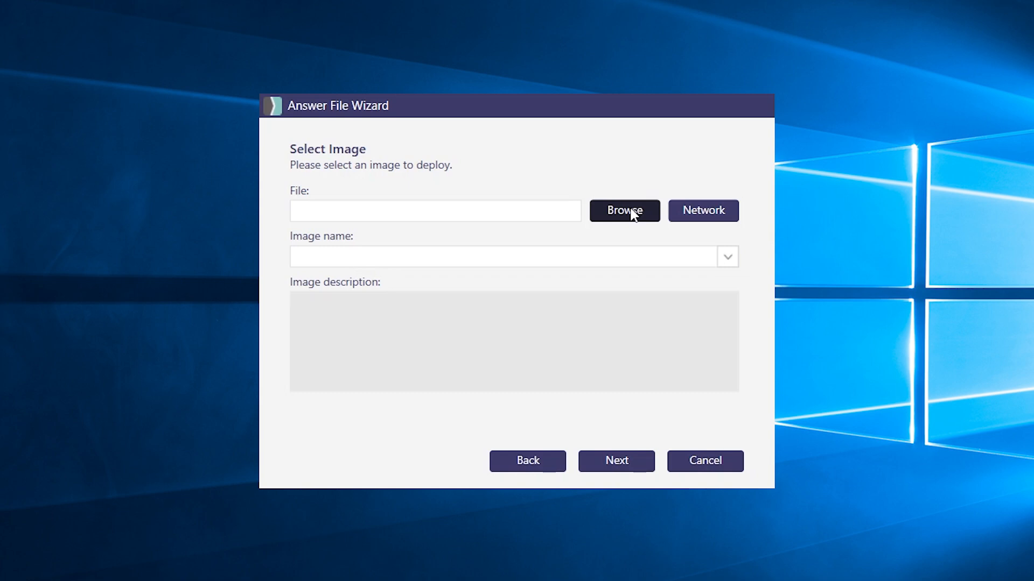
Step: Select Windows 11 x64.wim with the 24H2 image and keep [ImageFolder] for Platform Packs
{"action": "left_click", "coordinate": [623, 210]}
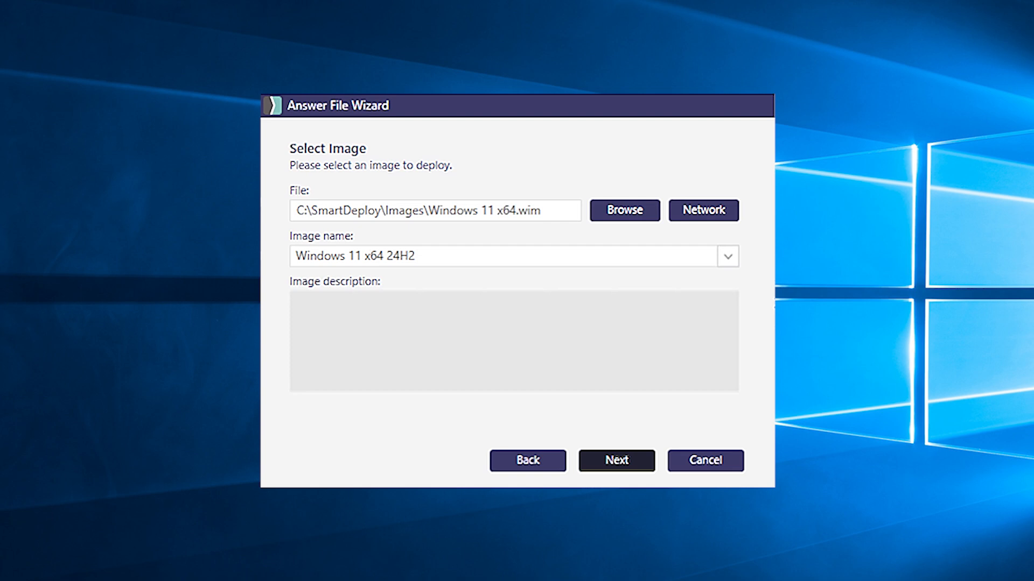
{"action": "mouse_move", "coordinate": [747, 294]}
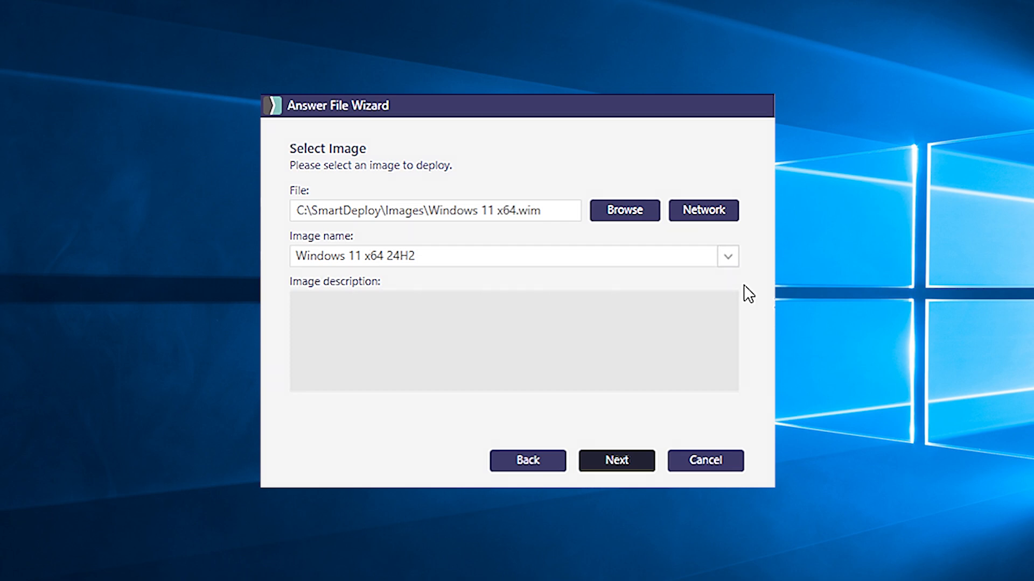
{"action": "mouse_move", "coordinate": [744, 285]}
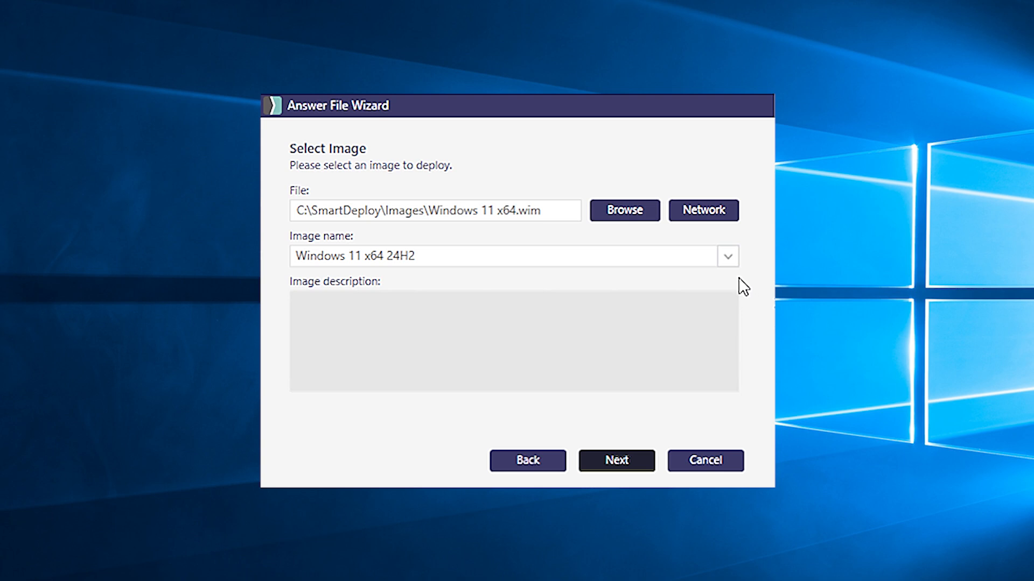
{"action": "left_click", "coordinate": [727, 256]}
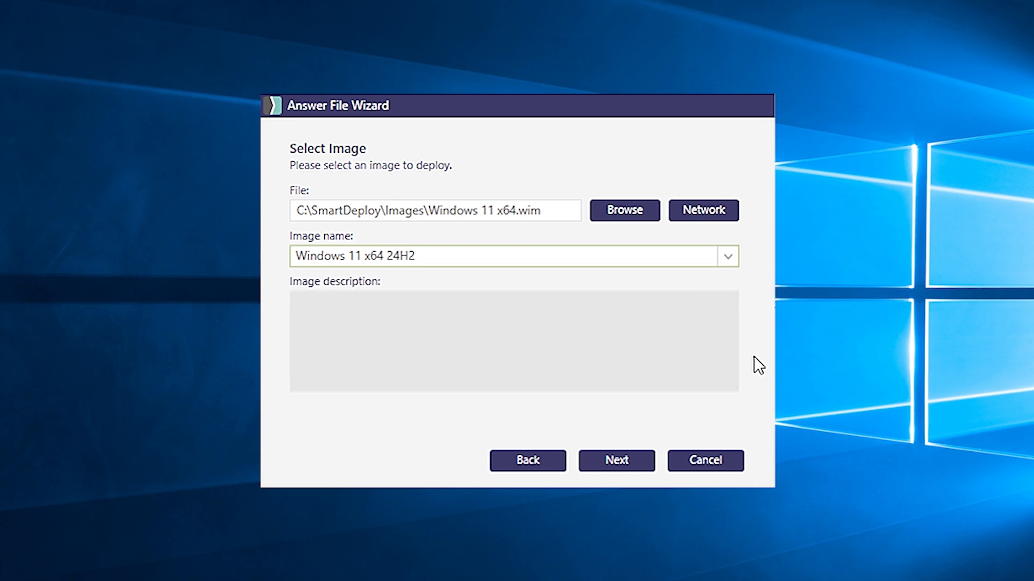
{"action": "left_click", "coordinate": [616, 460]}
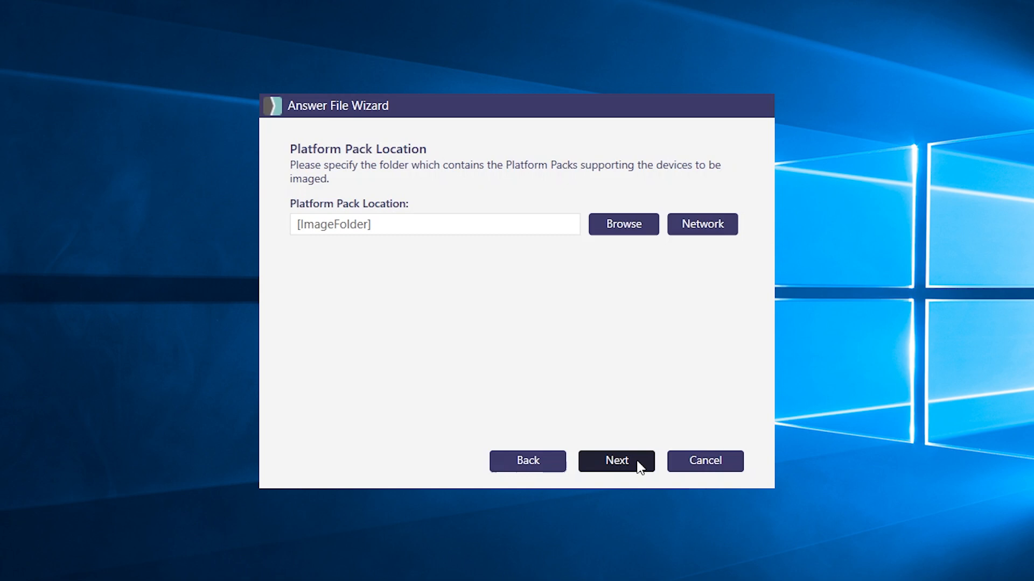
{"action": "left_click", "coordinate": [616, 461]}
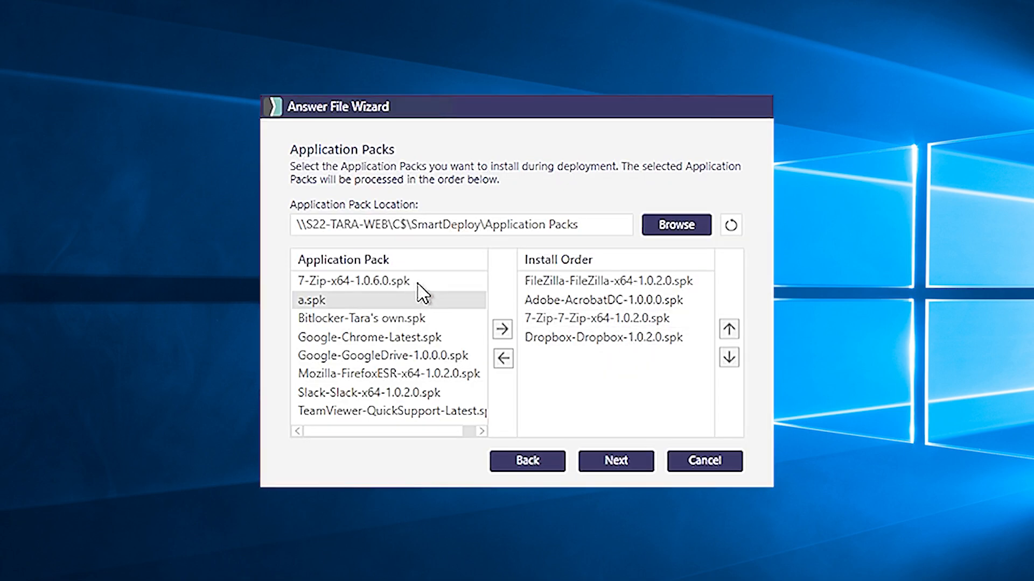
Step: Order the packs FileZilla, Google Chrome, Adobe Acrobat DC, Dropbox, removing 7-Zip from installation
{"action": "left_click", "coordinate": [356, 281]}
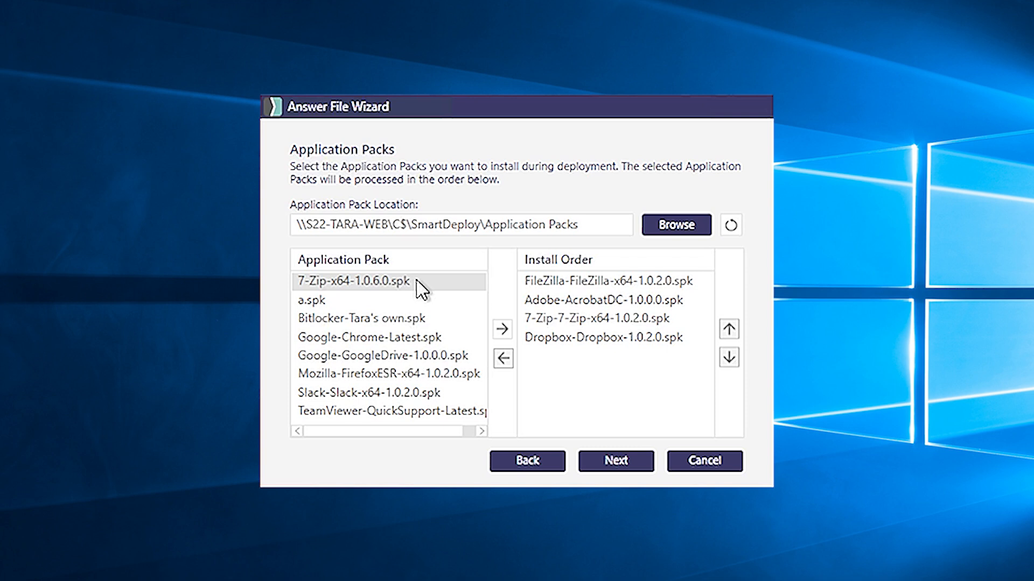
{"action": "mouse_move", "coordinate": [501, 328]}
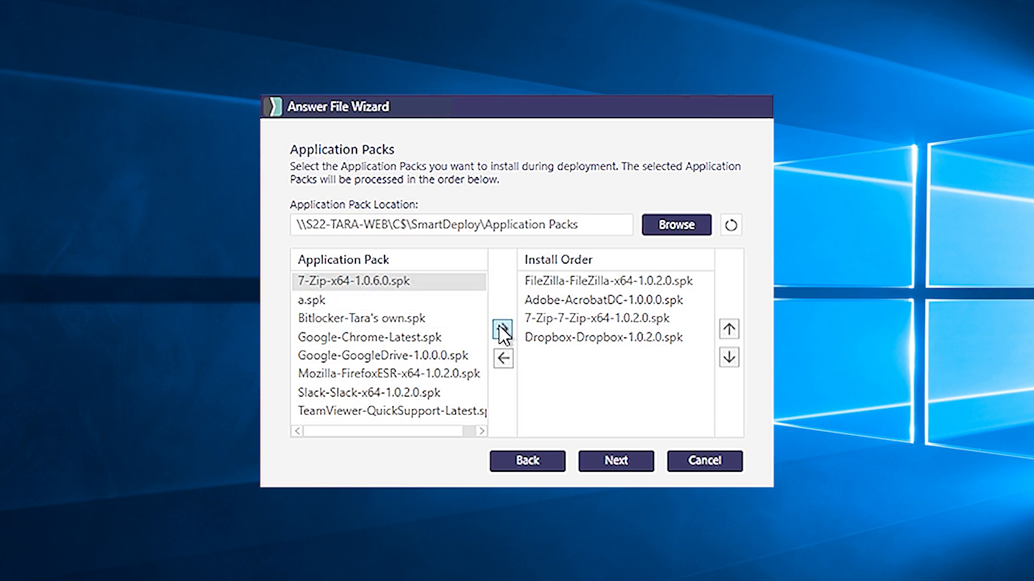
{"action": "left_click", "coordinate": [369, 337]}
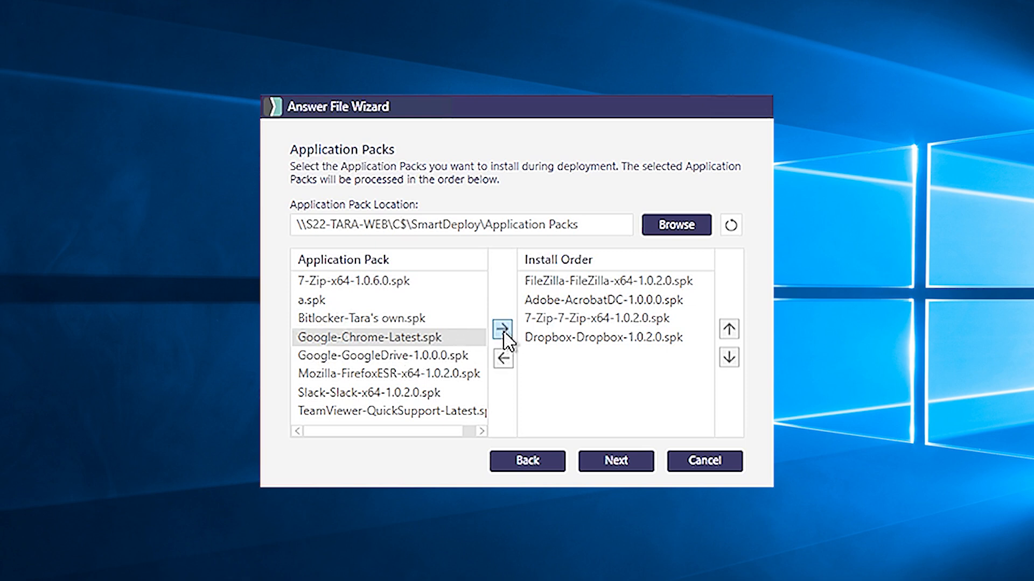
{"action": "left_click", "coordinate": [502, 329]}
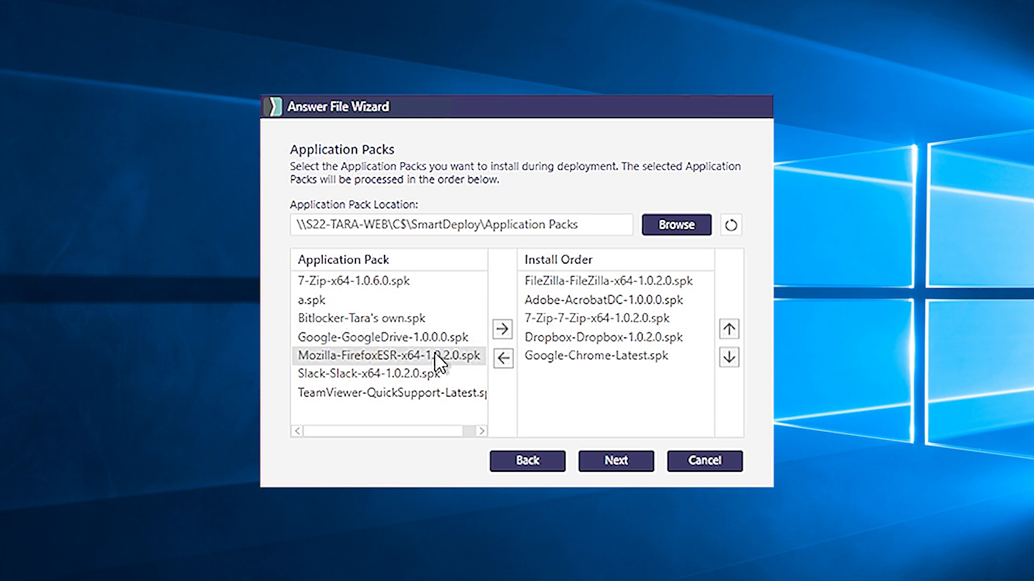
{"action": "left_click", "coordinate": [593, 355]}
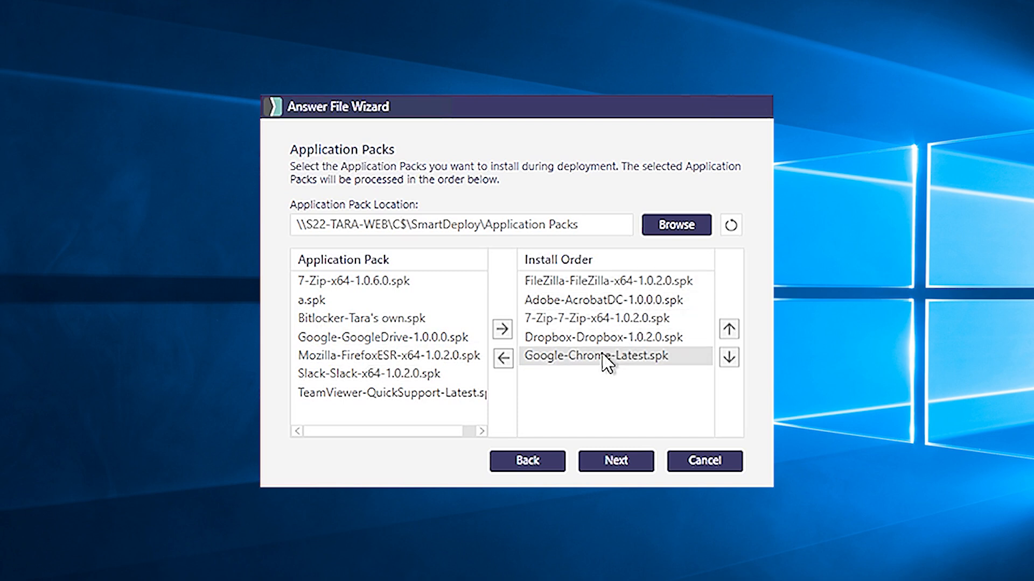
{"action": "left_click", "coordinate": [729, 330]}
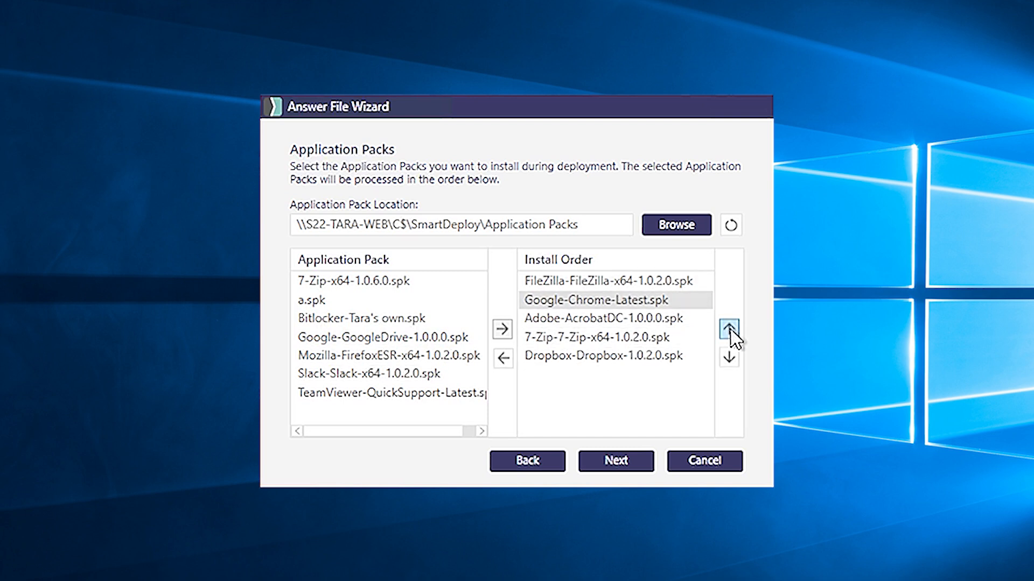
{"action": "left_click", "coordinate": [728, 328]}
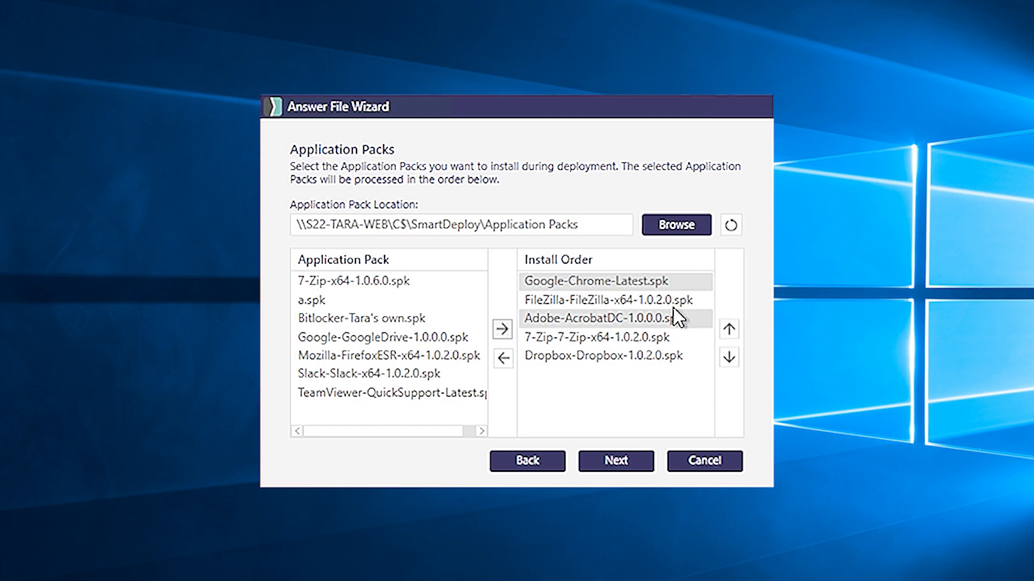
{"action": "left_click", "coordinate": [729, 329]}
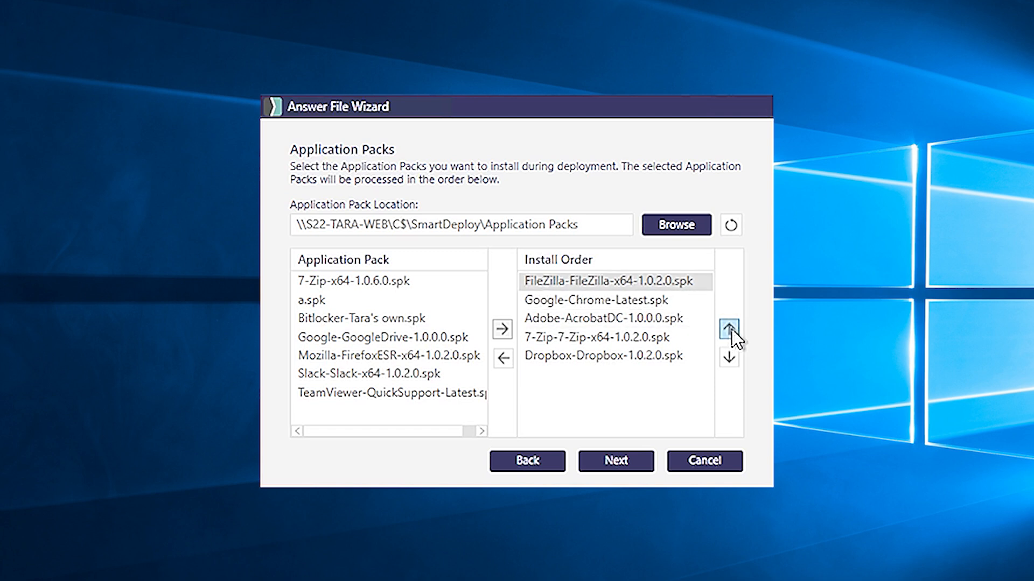
{"action": "mouse_move", "coordinate": [684, 338]}
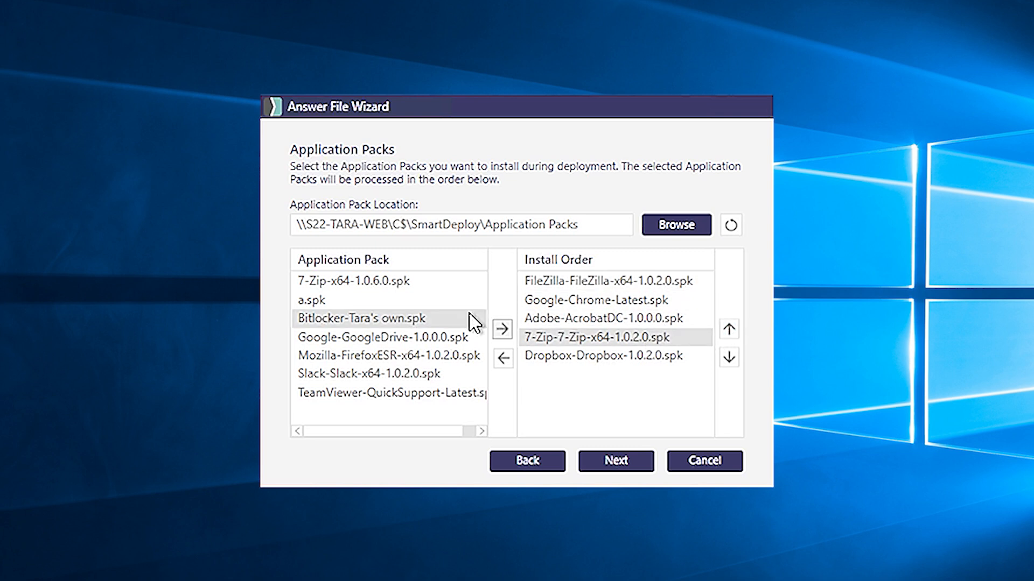
{"action": "left_click", "coordinate": [501, 364]}
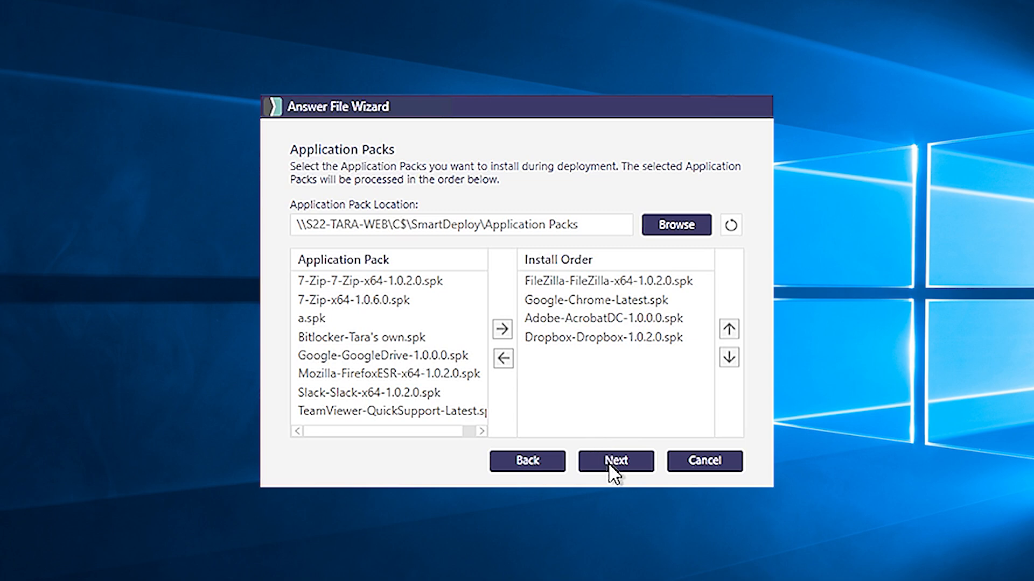
{"action": "left_click", "coordinate": [615, 461]}
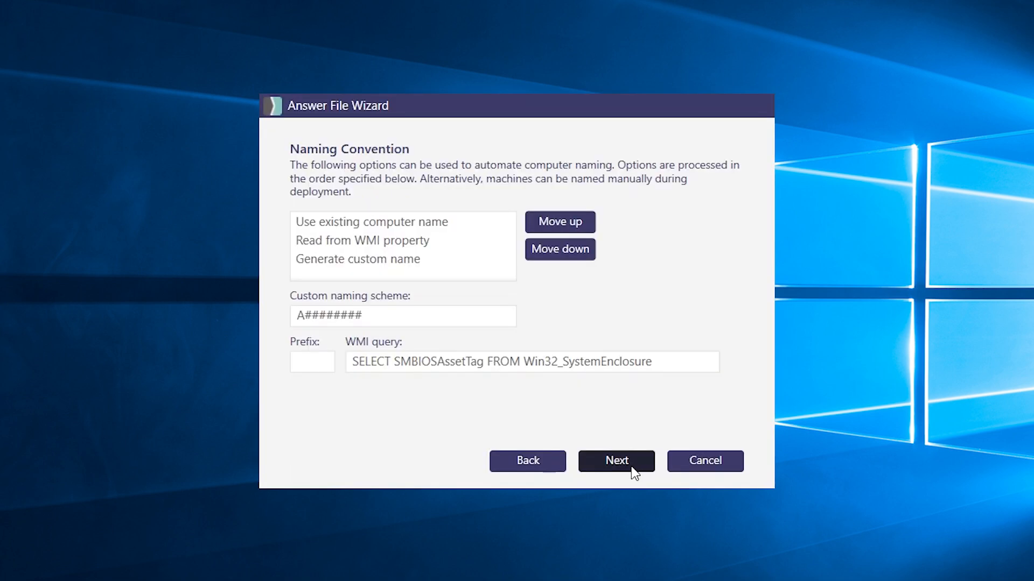
{"action": "mouse_move", "coordinate": [627, 468]}
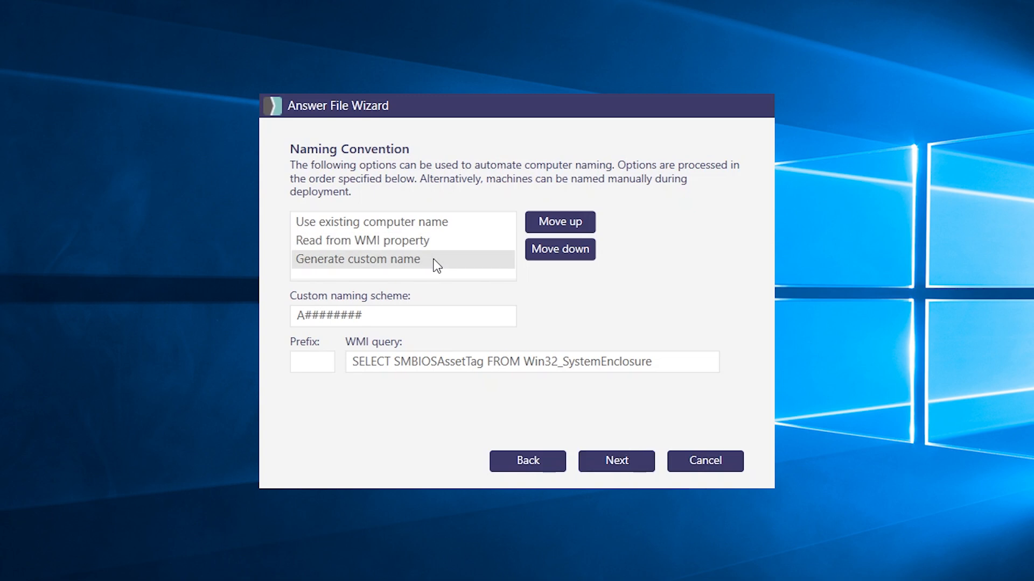
Step: Reorder computer naming to WMI property, then existing name, then custom name
{"action": "left_click", "coordinate": [560, 223]}
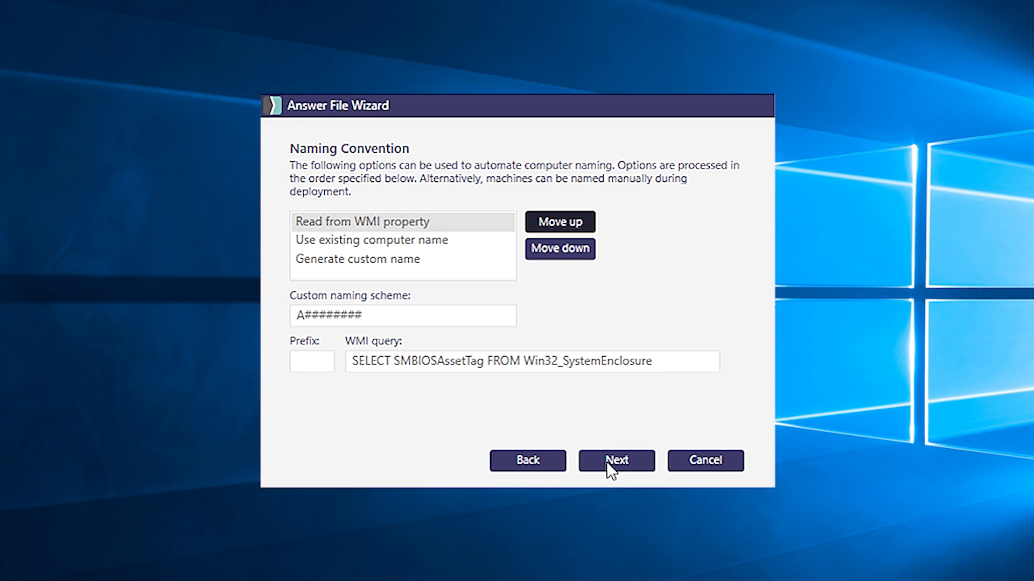
{"action": "left_click", "coordinate": [616, 460]}
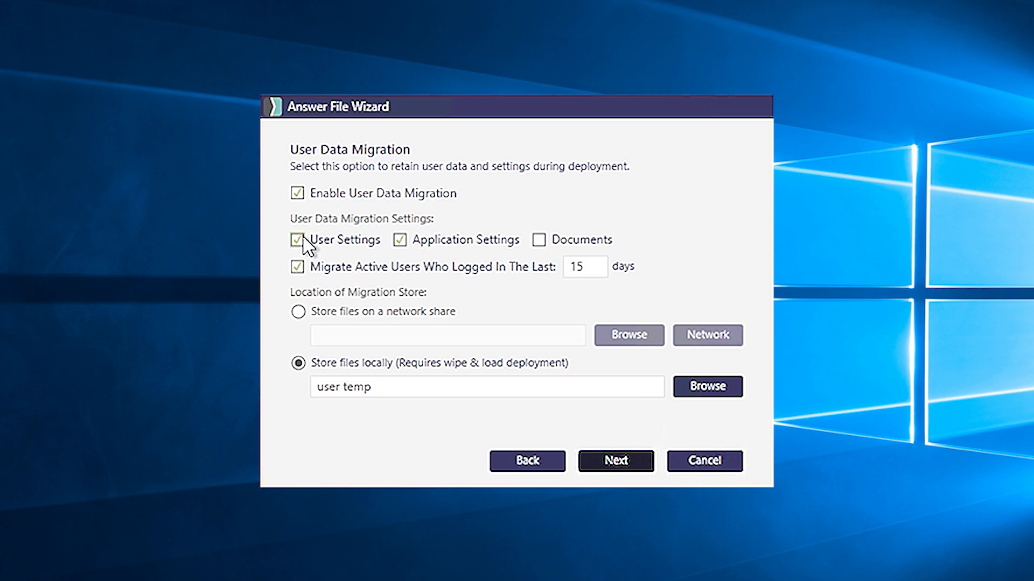
Step: Disable user data migration and leave the product key fields blank
{"action": "left_click", "coordinate": [296, 239]}
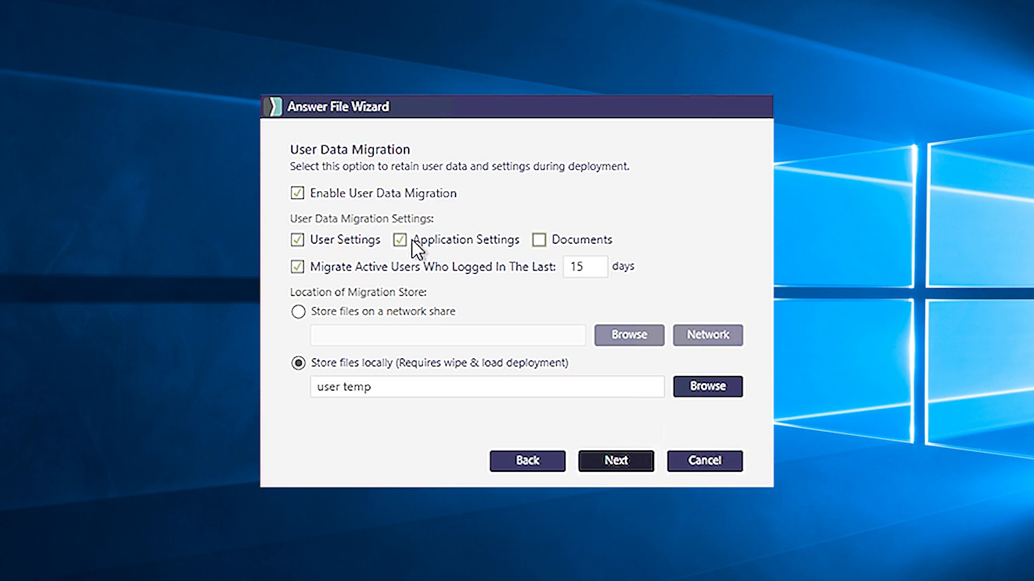
{"action": "left_click", "coordinate": [297, 192]}
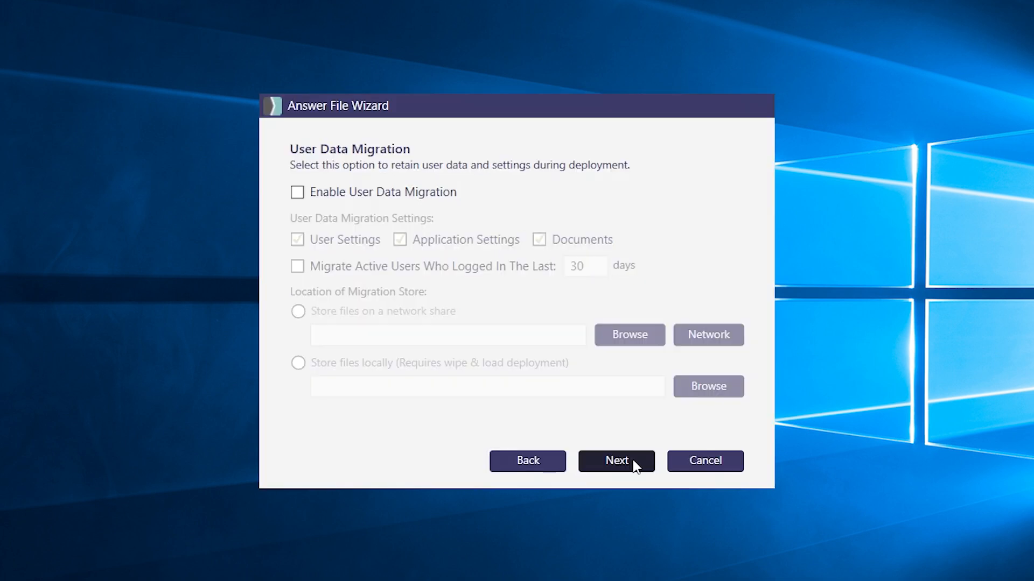
{"action": "left_click", "coordinate": [616, 461]}
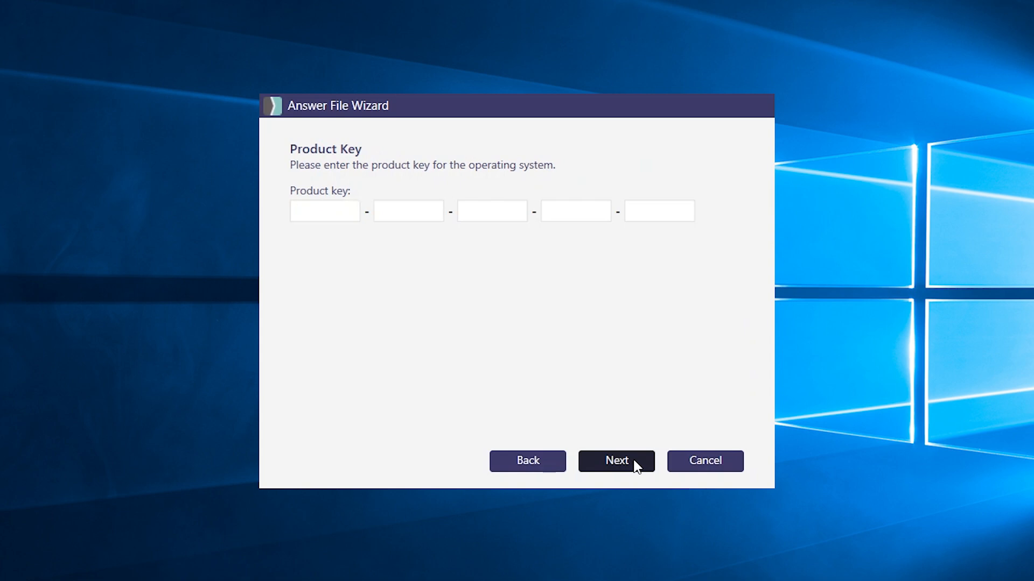
{"action": "left_click", "coordinate": [616, 460]}
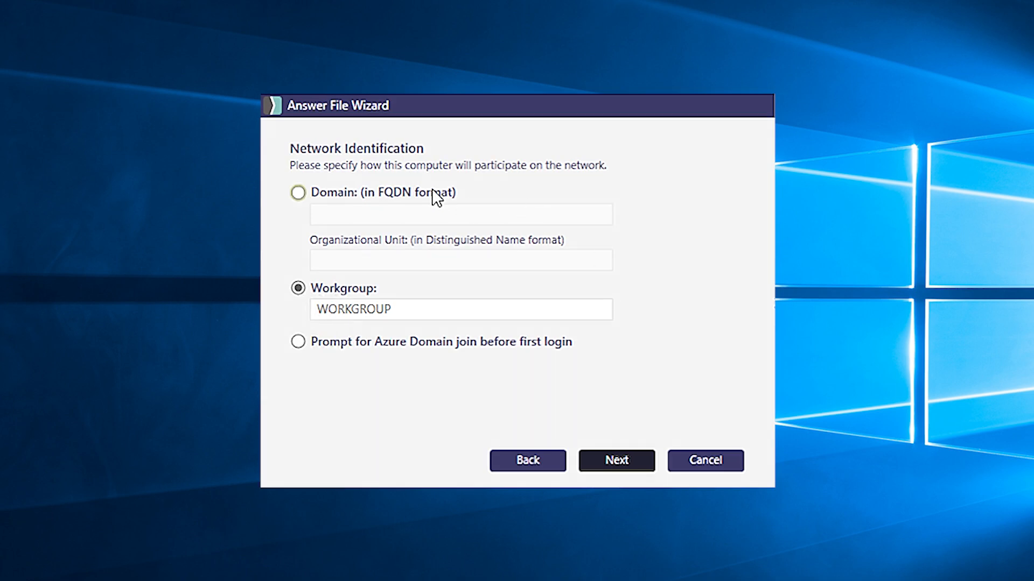
Step: Set the domain to web.pdq.com and enter the Join Domain username and password
{"action": "type", "text": "web.pdq."}
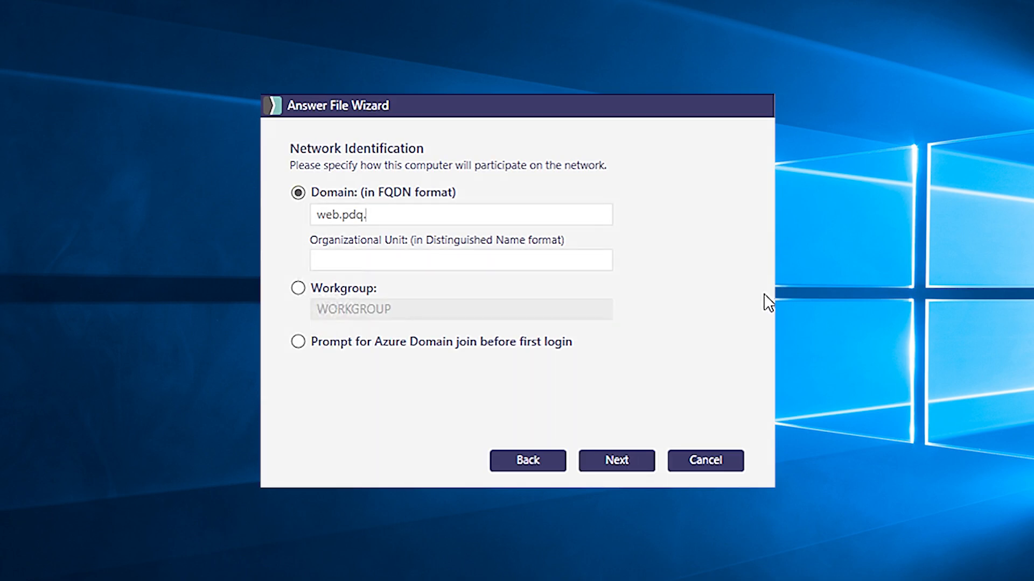
{"action": "type", "text": "com"}
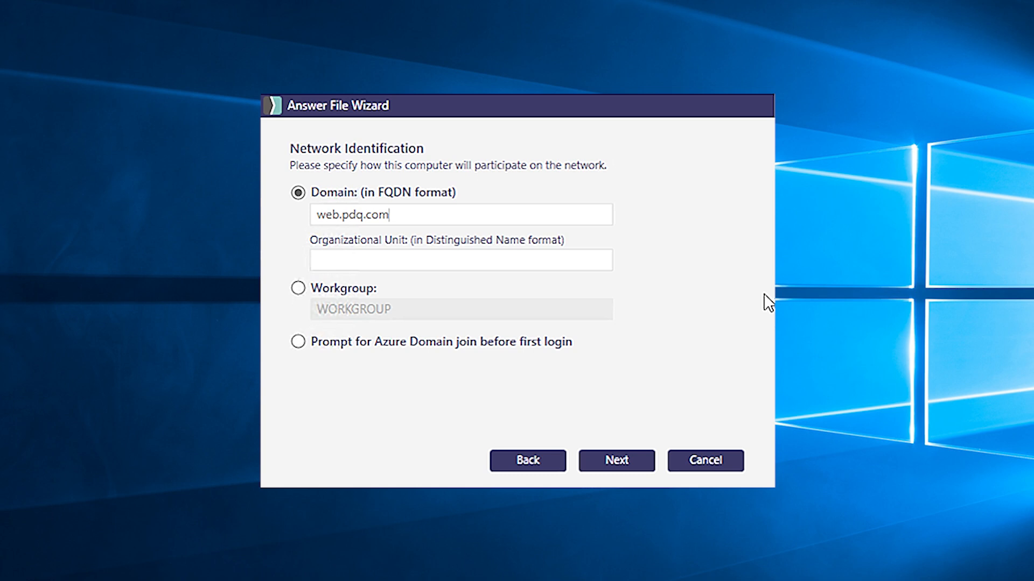
{"action": "left_click", "coordinate": [615, 460]}
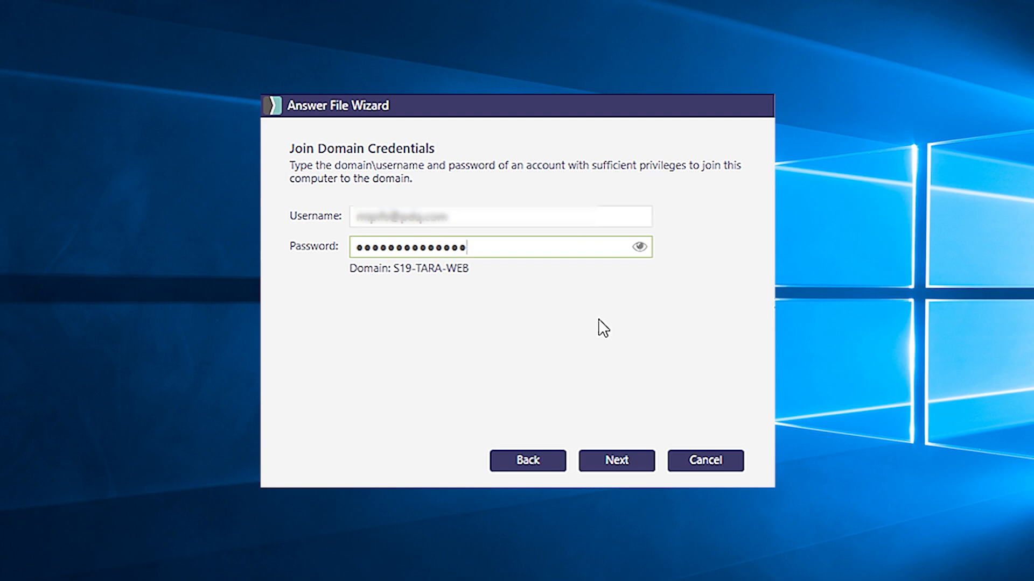
{"action": "left_click", "coordinate": [616, 461]}
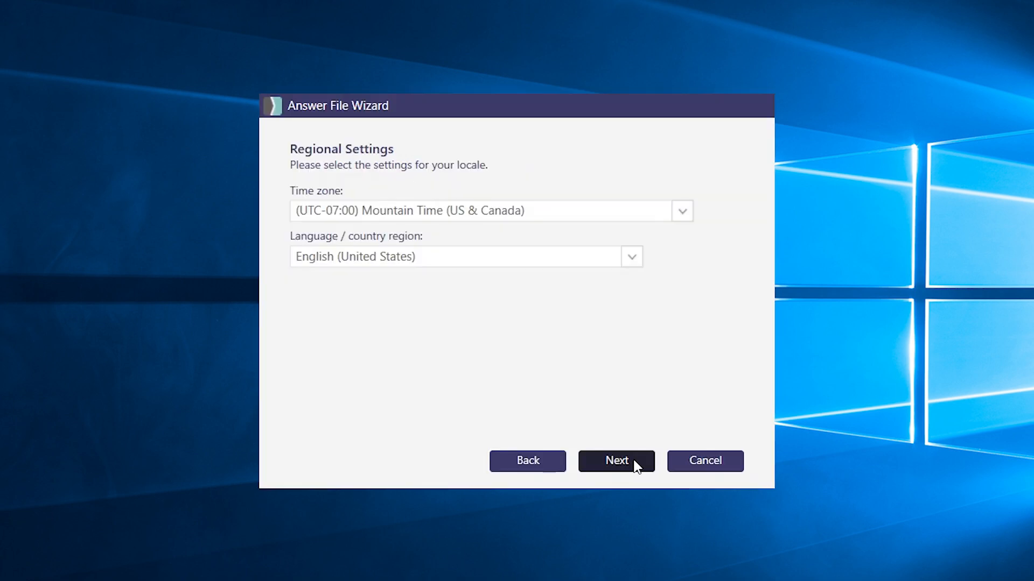
Step: Keep Mountain Time regional settings, enable SmartDeploy Client install, and leave the description blank
{"action": "left_click", "coordinate": [615, 460]}
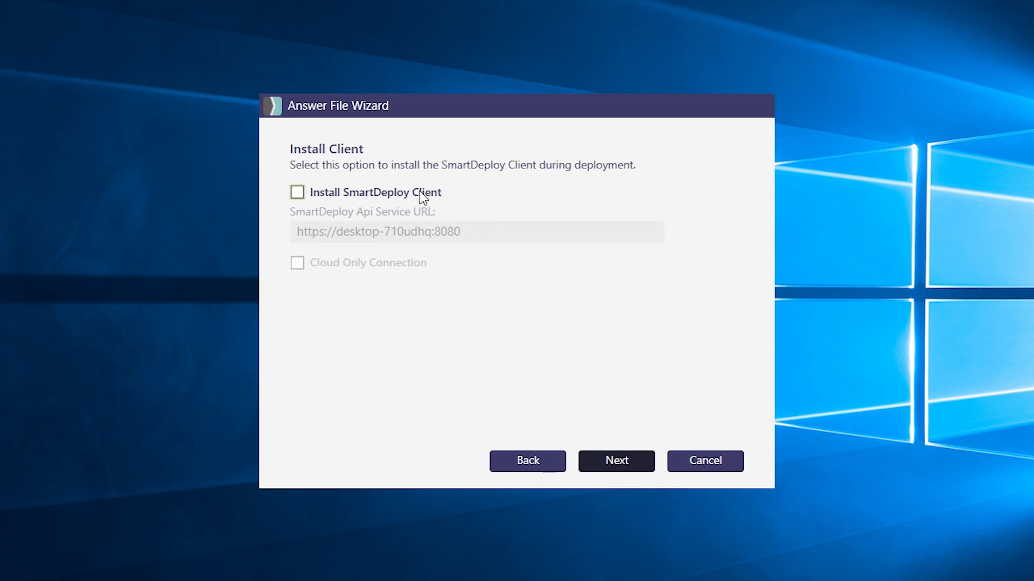
{"action": "left_click", "coordinate": [297, 192]}
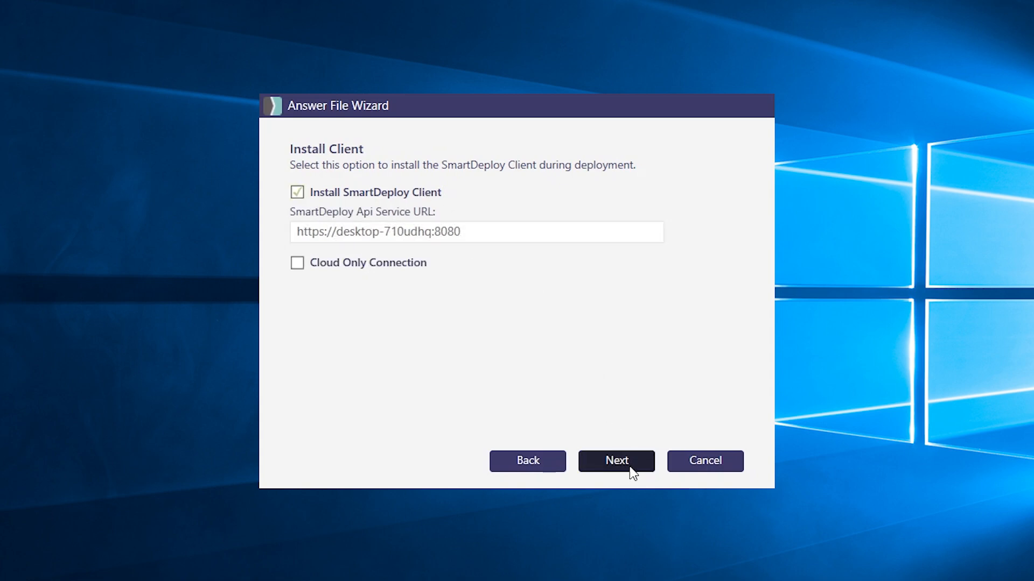
{"action": "left_click", "coordinate": [615, 461]}
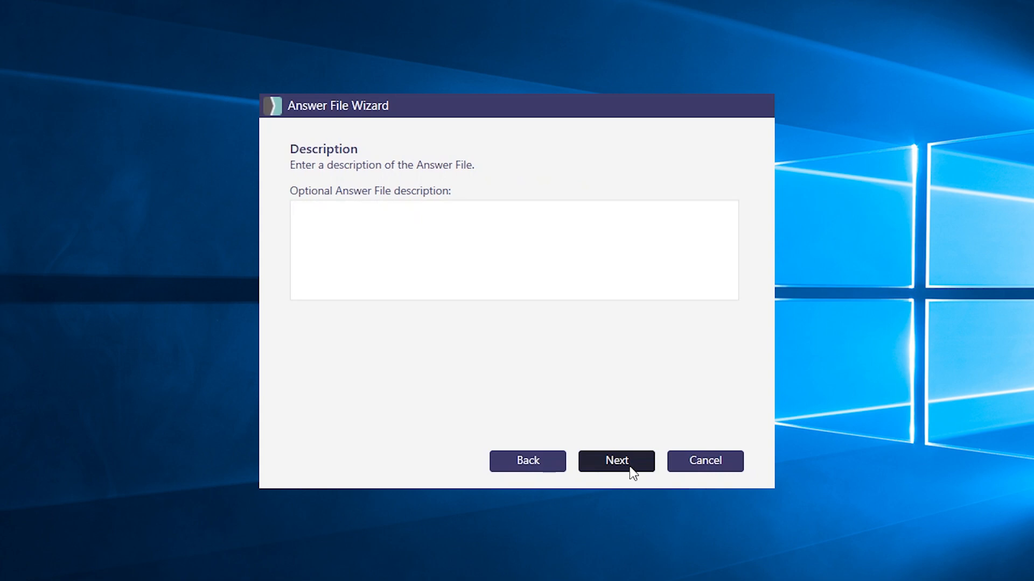
{"action": "left_click", "coordinate": [615, 460]}
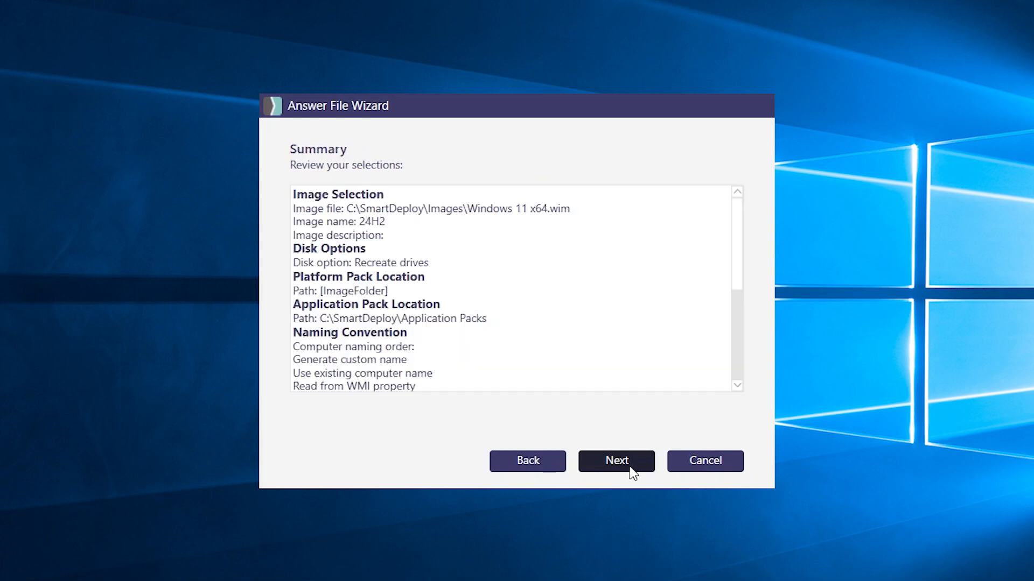
{"action": "mouse_move", "coordinate": [630, 374]}
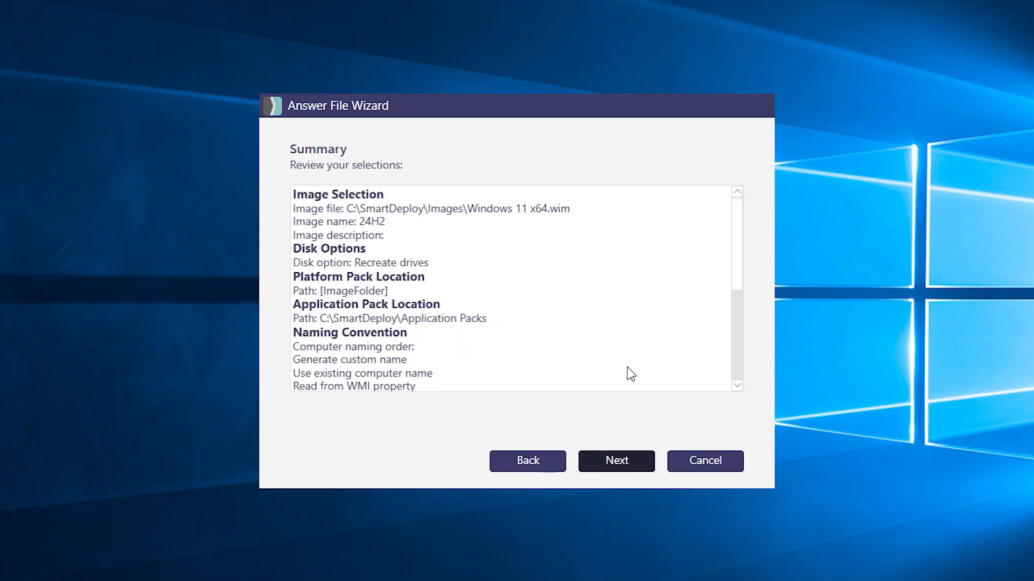
Step: Scroll through the answer file summary and advance to the Finish page
{"action": "scroll", "scroll_direction": "down", "scroll_amount": 3}
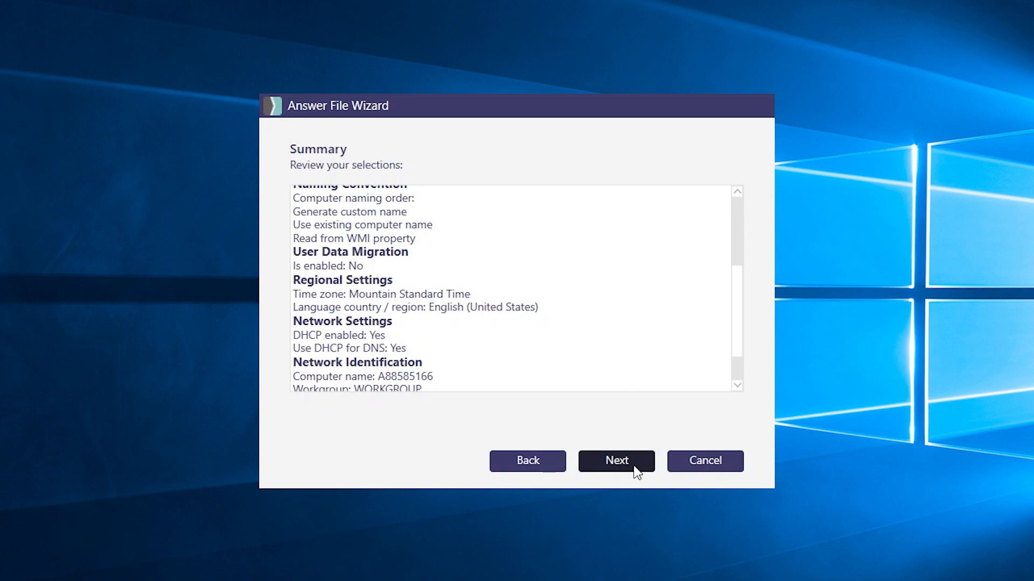
{"action": "left_click", "coordinate": [615, 461]}
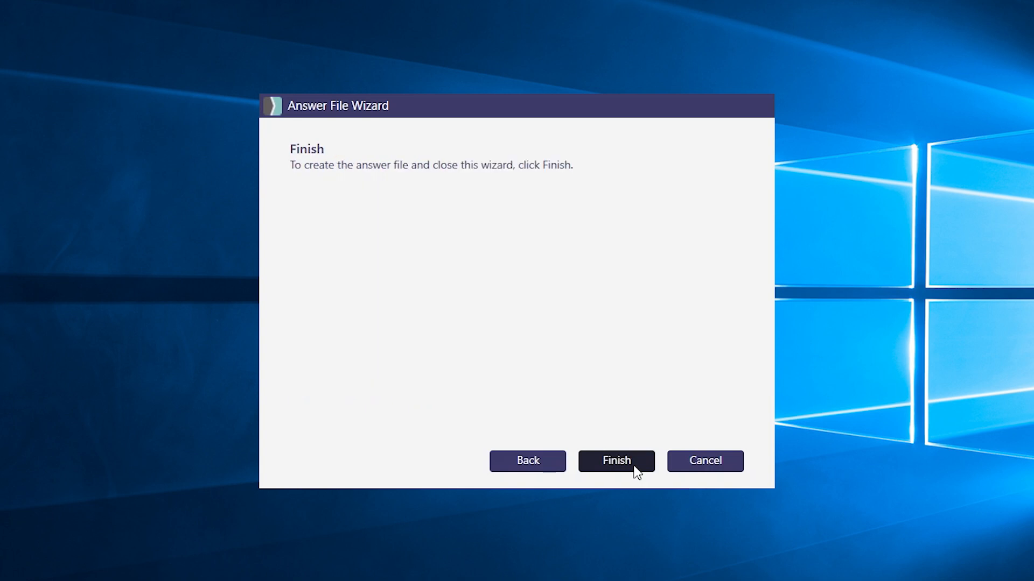